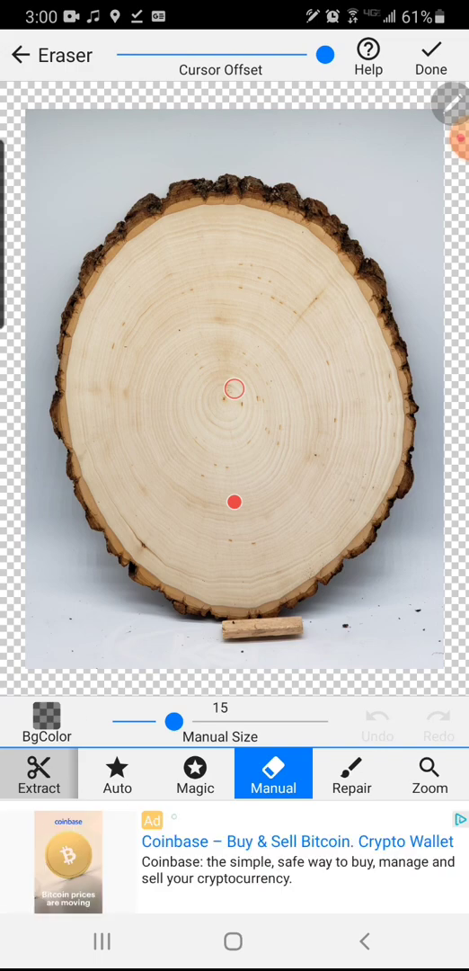
Magic-erase the grey backdrop above and right of the slab, then Manual-erase leftovers near the edge.
{"action": "left_click", "coordinate": [195, 773]}
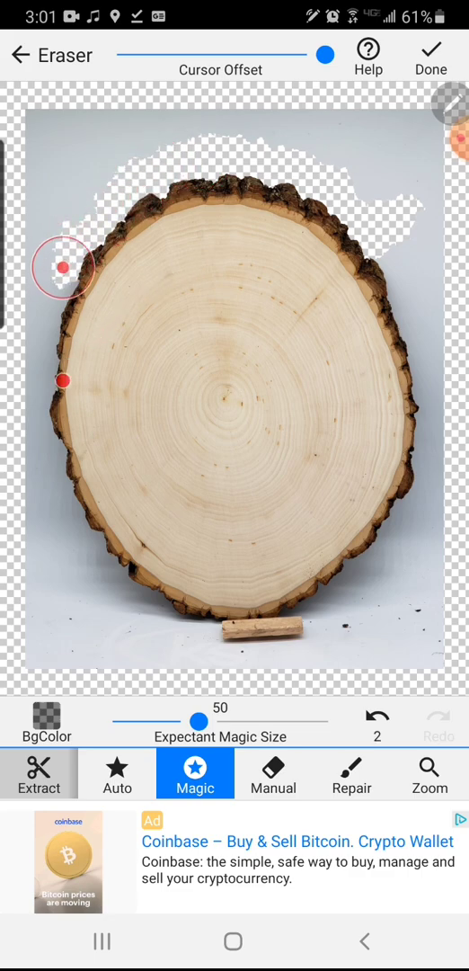
{"action": "left_click_drag", "start_coordinate": [64, 266], "coordinate": [38, 422]}
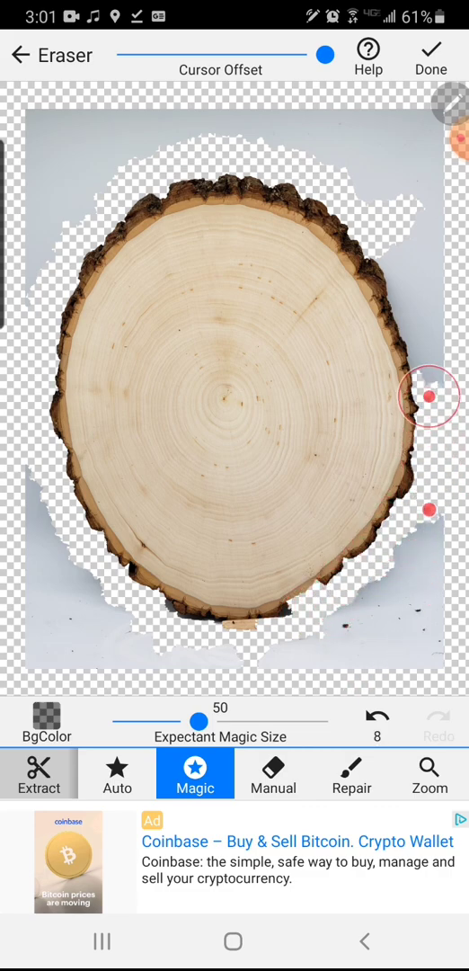
{"action": "left_click_drag", "start_coordinate": [433, 397], "coordinate": [401, 268]}
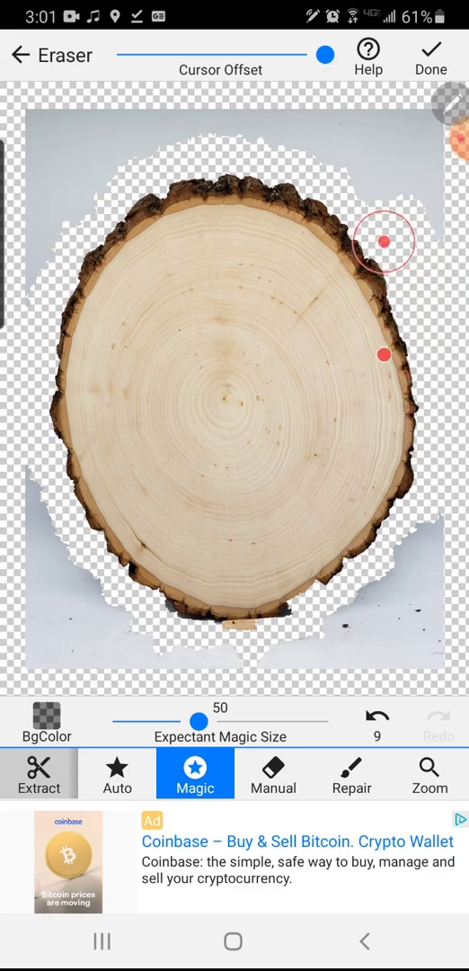
{"action": "left_click", "coordinate": [274, 773]}
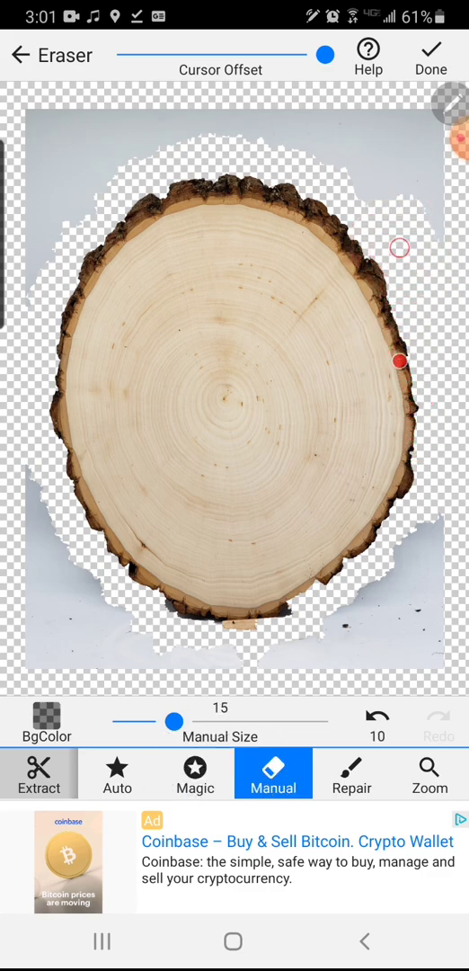
{"action": "left_click_drag", "start_coordinate": [175, 722], "coordinate": [328, 722]}
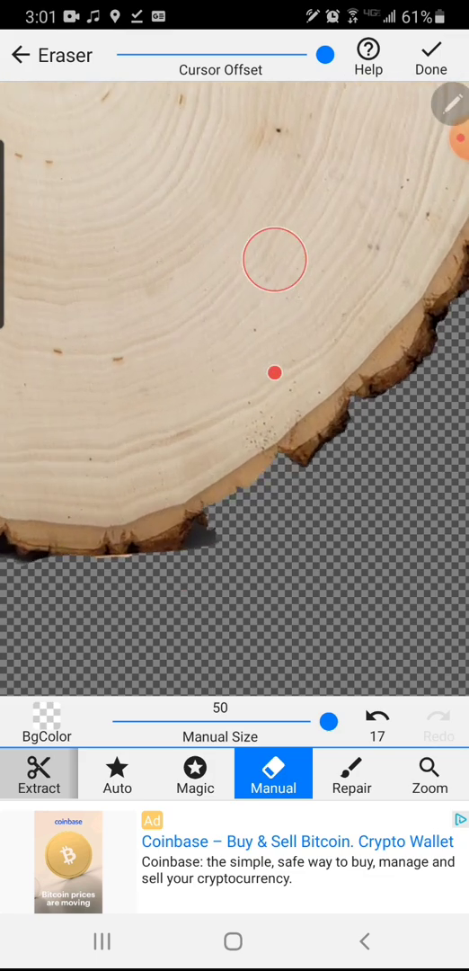
Manually erase the remaining backdrop and shadow beneath the slab's lower-left edge.
{"action": "left_click", "coordinate": [352, 774]}
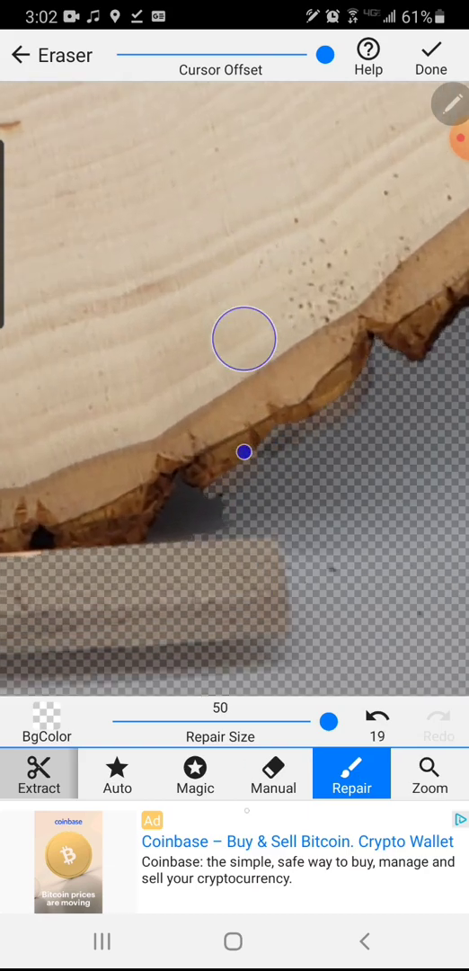
{"action": "left_click", "coordinate": [273, 773]}
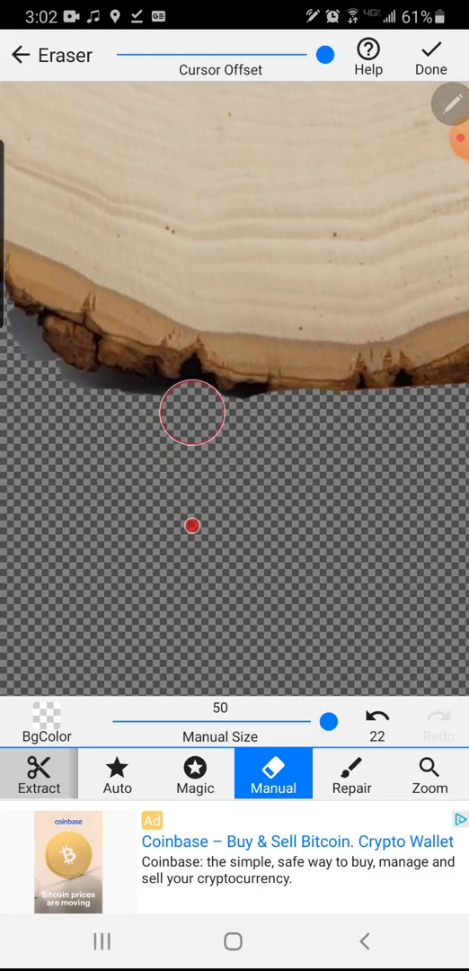
{"action": "left_click_drag", "start_coordinate": [191, 524], "coordinate": [89, 517]}
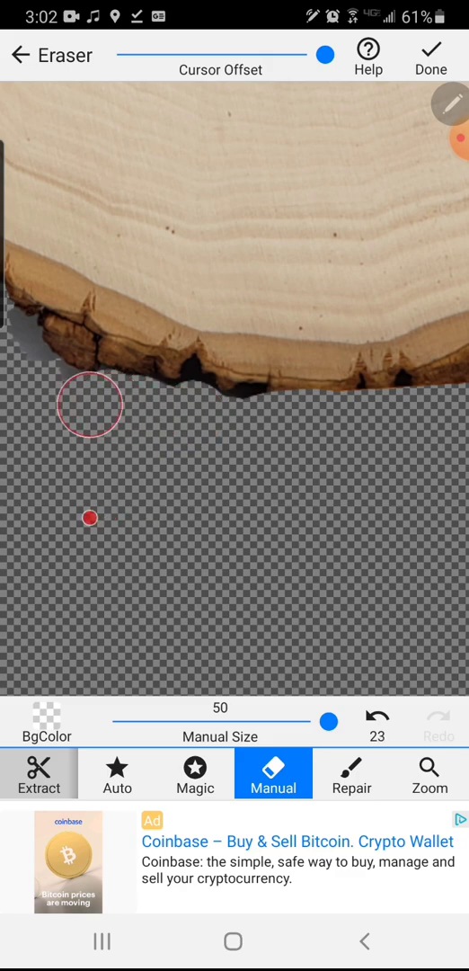
{"action": "left_click_drag", "start_coordinate": [90, 518], "coordinate": [14, 471]}
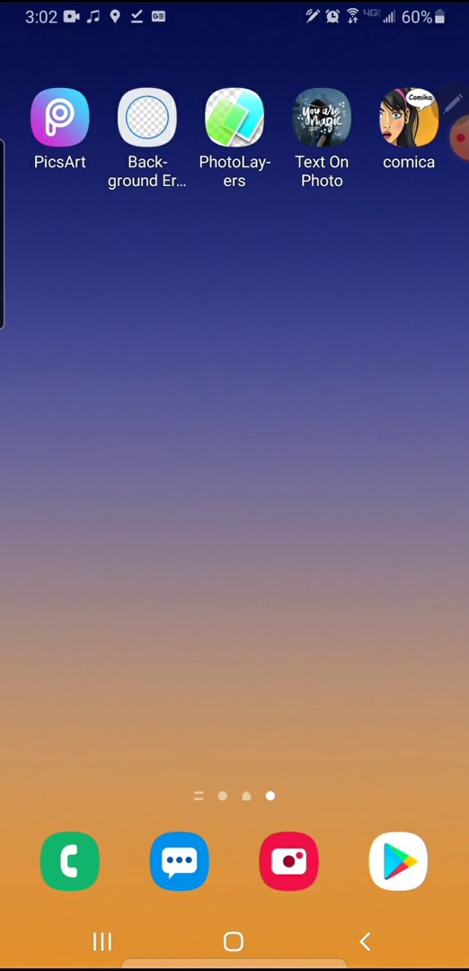
Open PhotoLayers, load the wall-and-mantel photo as background, and add the slab cut-out.
{"action": "left_click", "coordinate": [235, 117]}
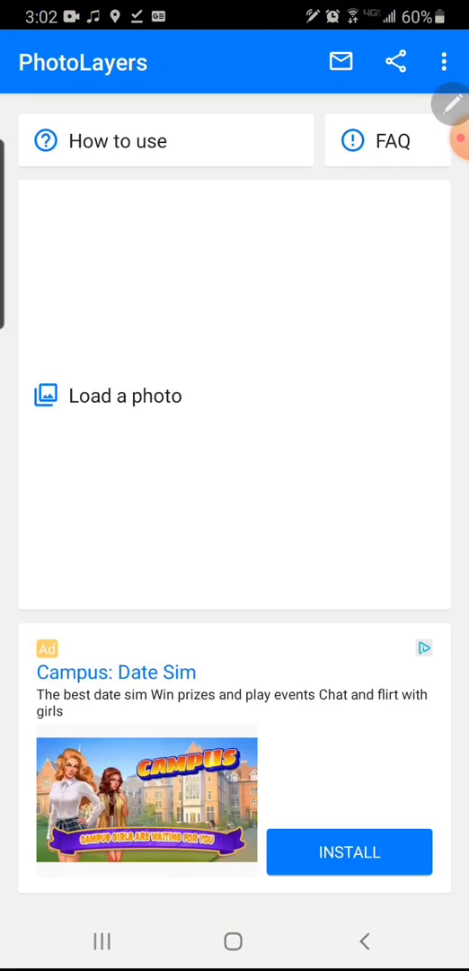
{"action": "left_click", "coordinate": [107, 396]}
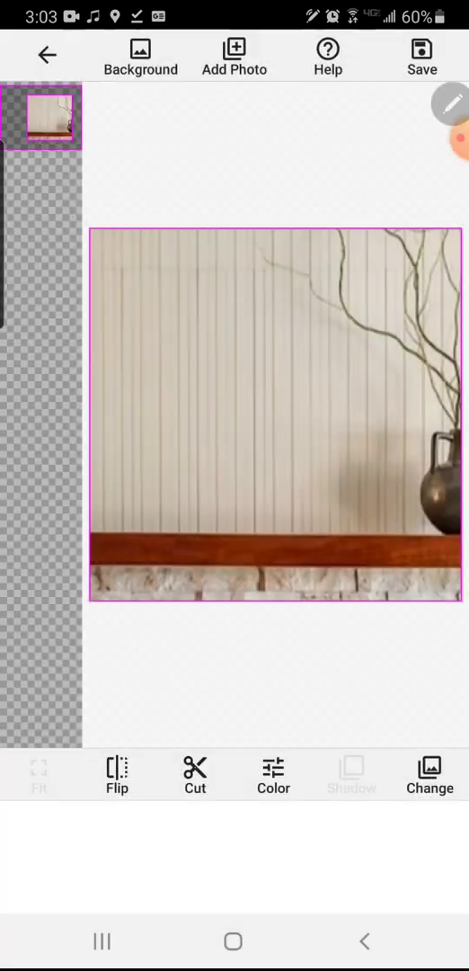
{"action": "left_click", "coordinate": [194, 773]}
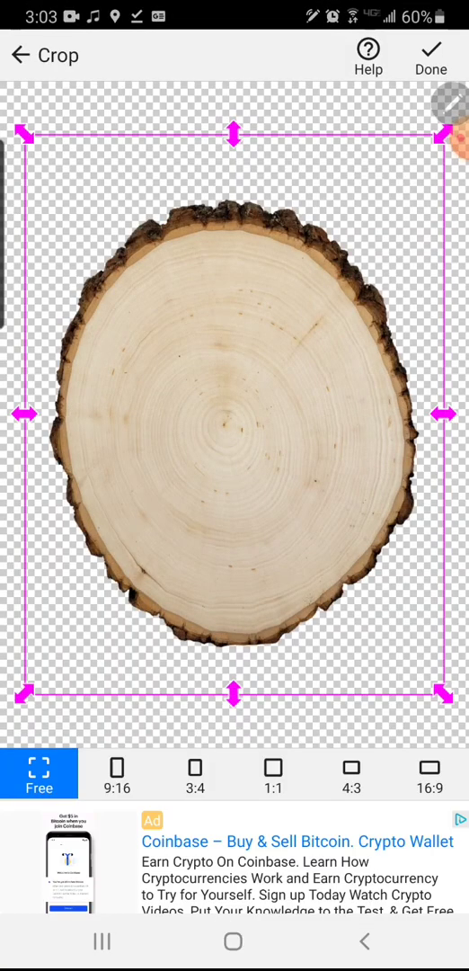
Accept the slab image at full frame without cropping.
{"action": "left_click", "coordinate": [432, 56]}
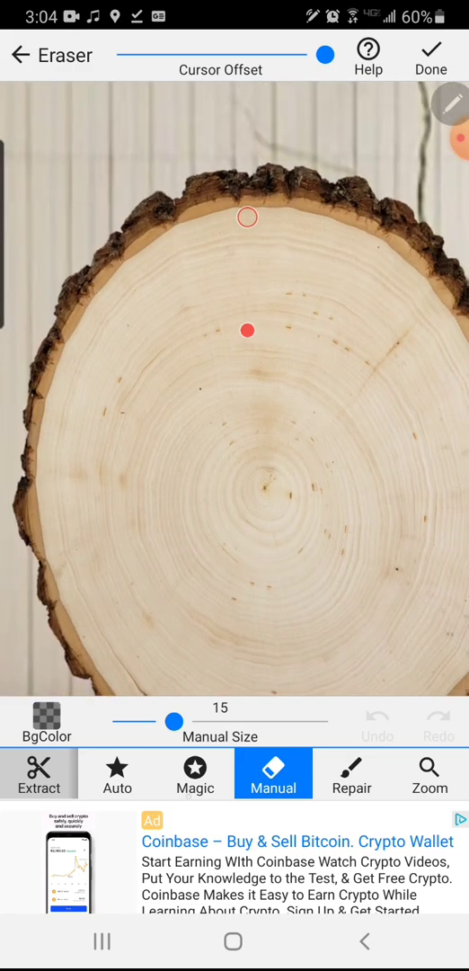
Enlarge the brush and erase pale wood along the slab's inner top and left edges.
{"action": "left_click_drag", "start_coordinate": [175, 722], "coordinate": [244, 722]}
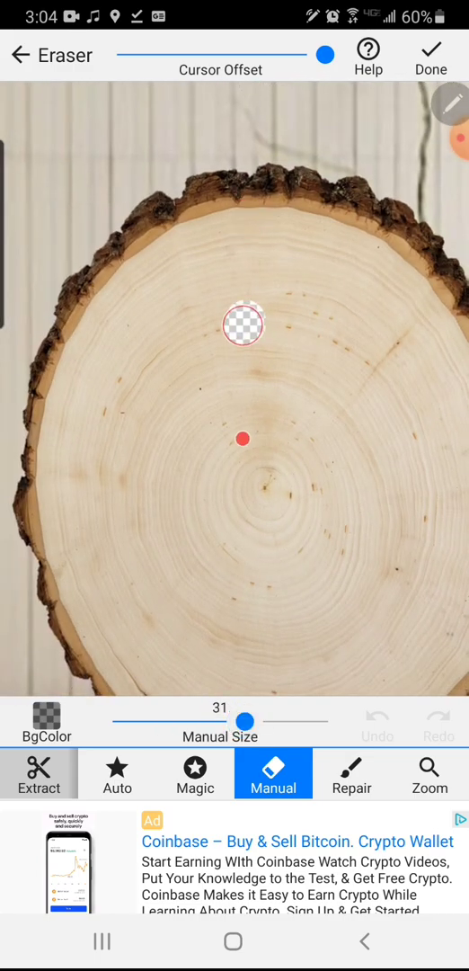
{"action": "left_click_drag", "start_coordinate": [242, 327], "coordinate": [211, 213]}
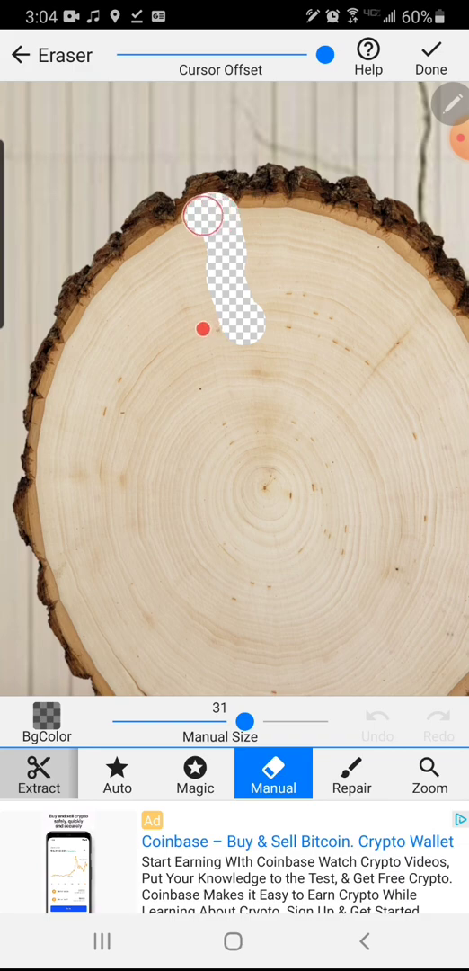
{"action": "left_click_drag", "start_coordinate": [204, 221], "coordinate": [136, 266]}
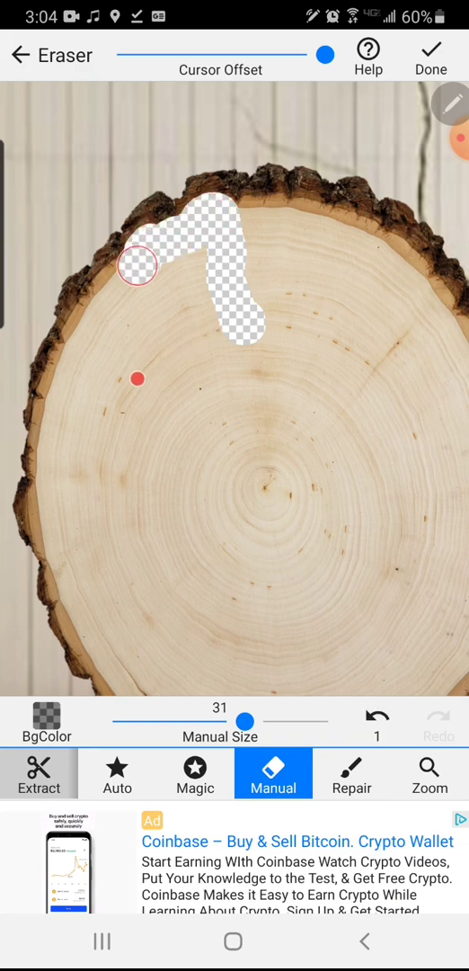
{"action": "left_click_drag", "start_coordinate": [137, 266], "coordinate": [79, 320]}
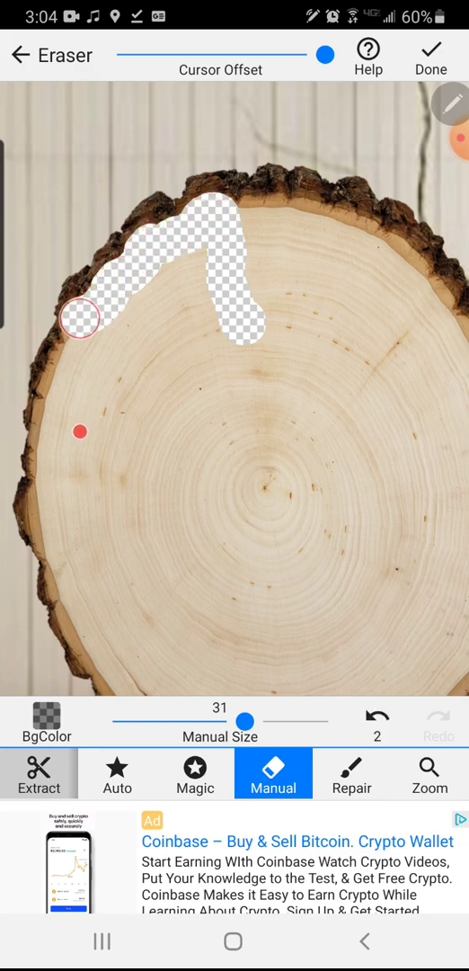
{"action": "left_click_drag", "start_coordinate": [81, 319], "coordinate": [51, 423]}
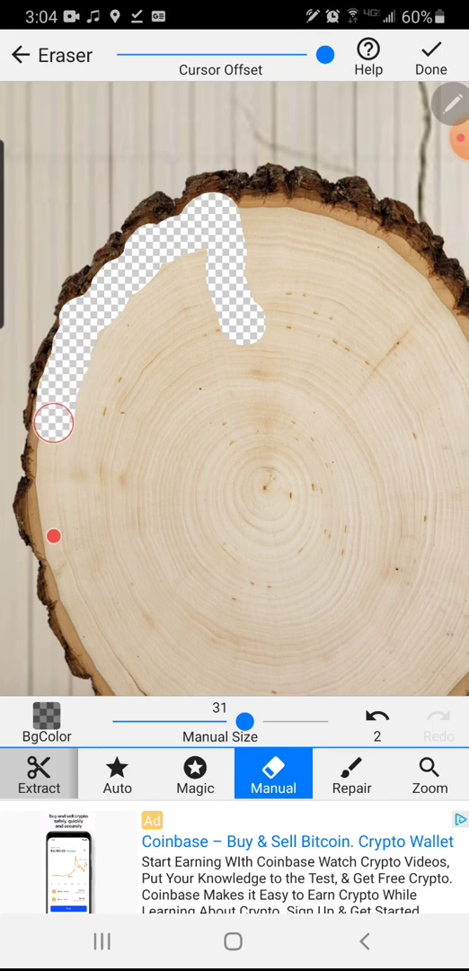
{"action": "left_click_drag", "start_coordinate": [51, 422], "coordinate": [36, 517]}
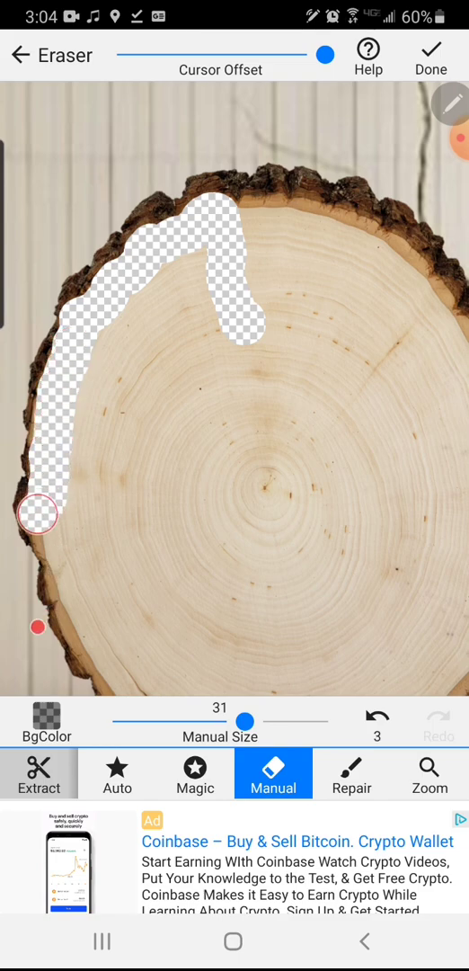
{"action": "left_click_drag", "start_coordinate": [38, 513], "coordinate": [76, 605]}
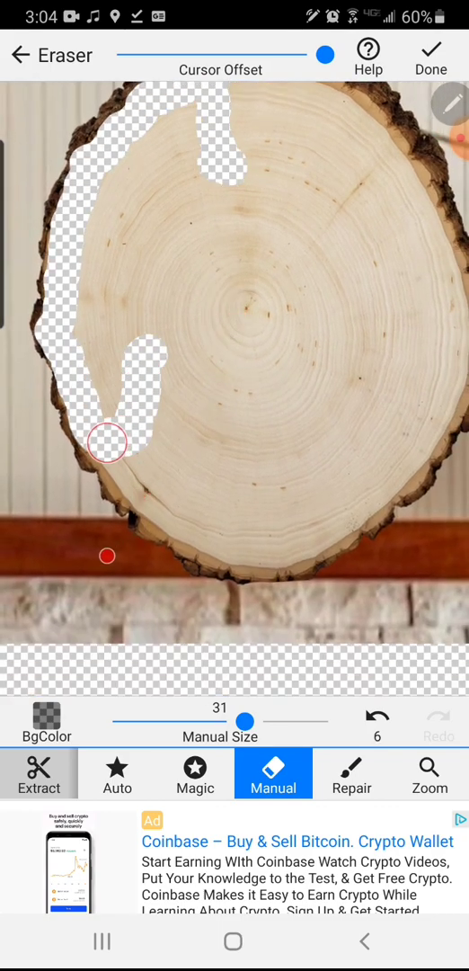
Erase the wood along the inner bottom rim and lower right edge.
{"action": "left_click_drag", "start_coordinate": [106, 442], "coordinate": [131, 485]}
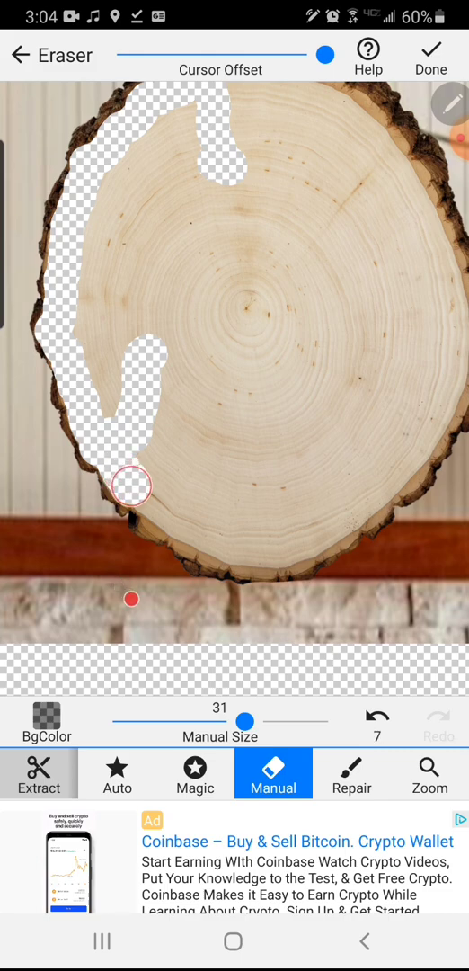
{"action": "left_click_drag", "start_coordinate": [130, 485], "coordinate": [167, 517]}
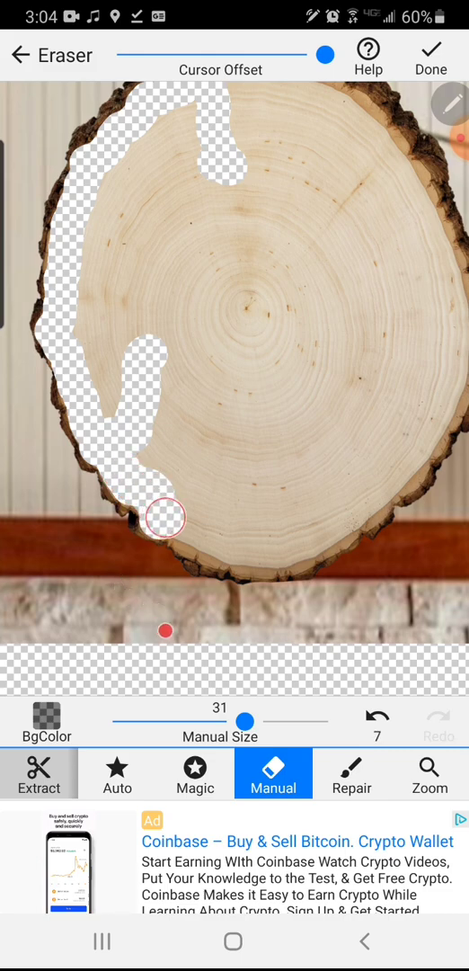
{"action": "left_click_drag", "start_coordinate": [165, 517], "coordinate": [213, 545]}
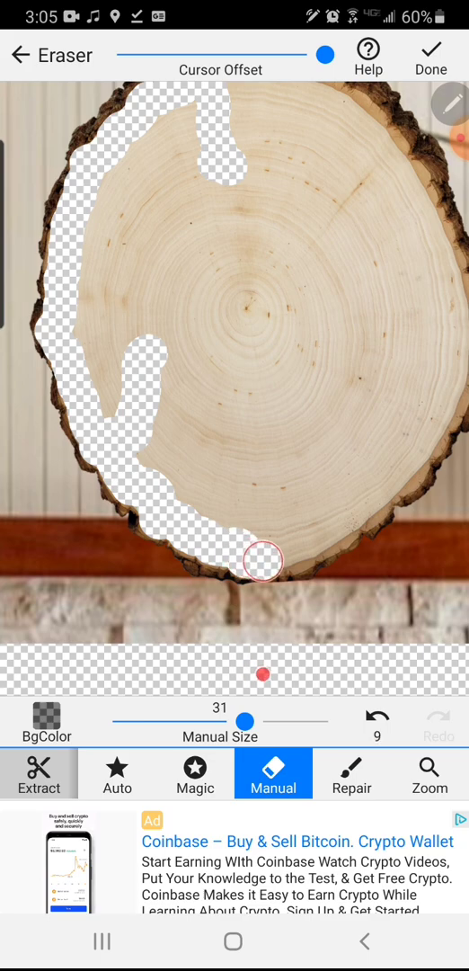
{"action": "left_click_drag", "start_coordinate": [263, 561], "coordinate": [309, 539]}
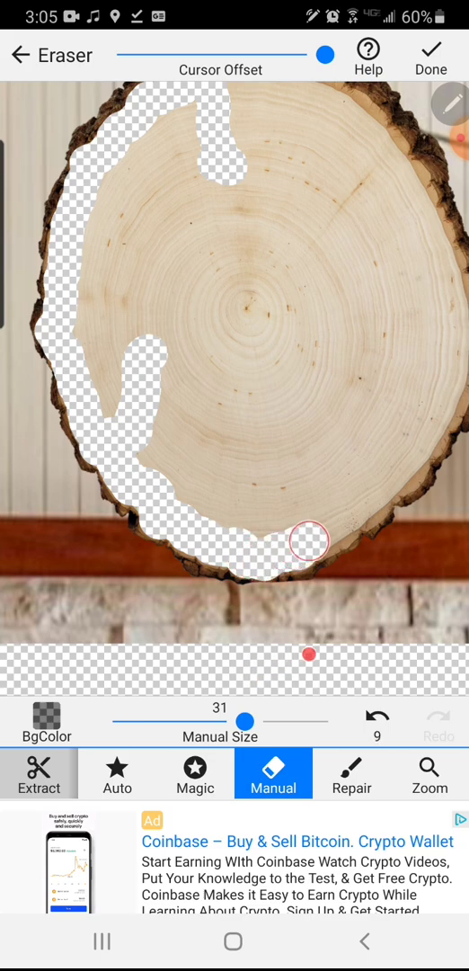
{"action": "left_click_drag", "start_coordinate": [309, 541], "coordinate": [370, 499]}
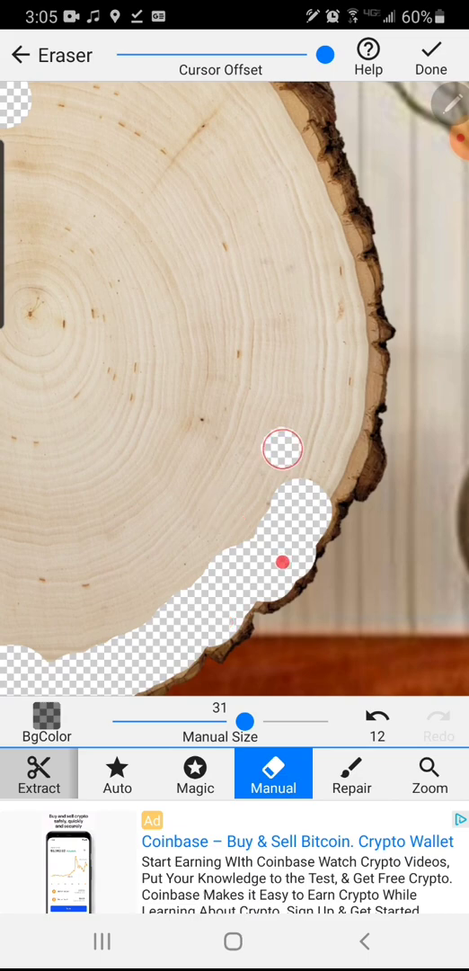
{"action": "left_click_drag", "start_coordinate": [282, 450], "coordinate": [339, 477]}
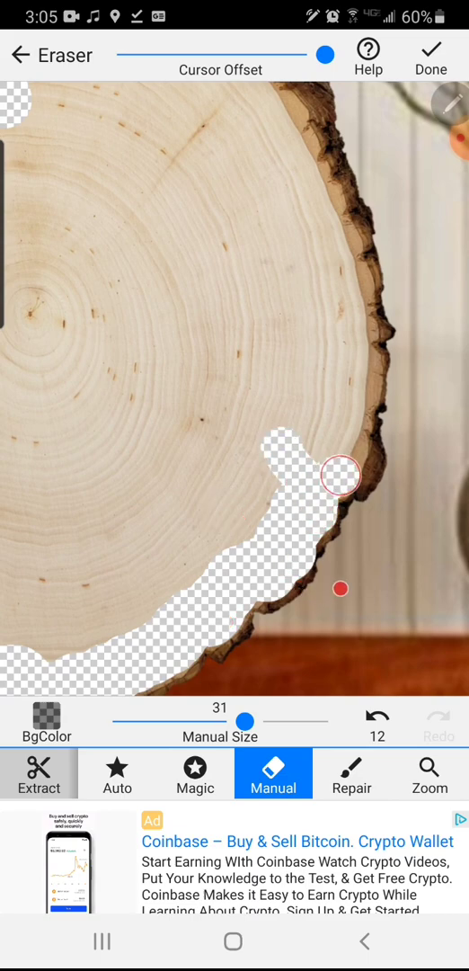
{"action": "left_click_drag", "start_coordinate": [340, 474], "coordinate": [356, 396]}
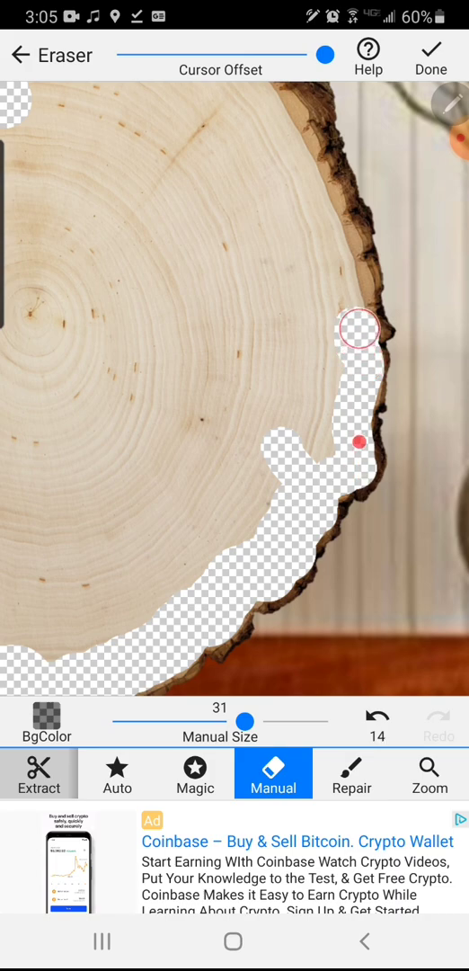
Erase the upper right rim and central wood, then save the hollow slab cut-out.
{"action": "left_click_drag", "start_coordinate": [364, 328], "coordinate": [346, 236]}
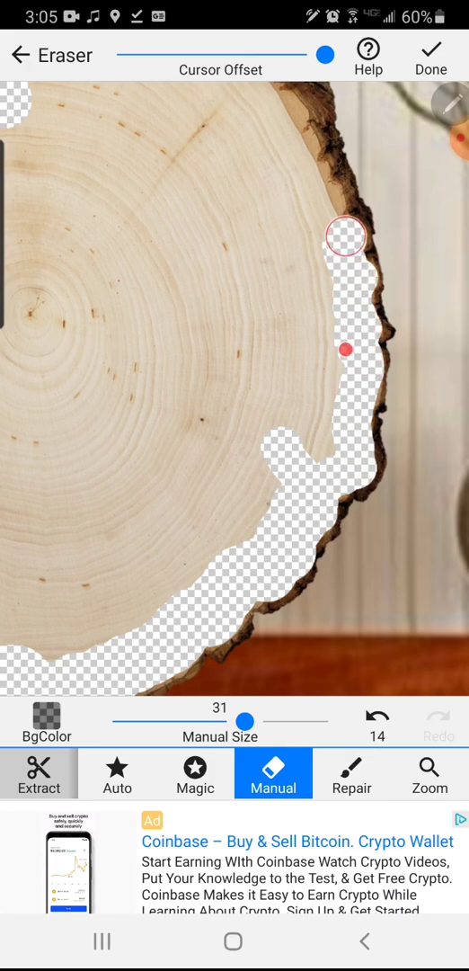
{"action": "left_click_drag", "start_coordinate": [346, 236], "coordinate": [301, 153]}
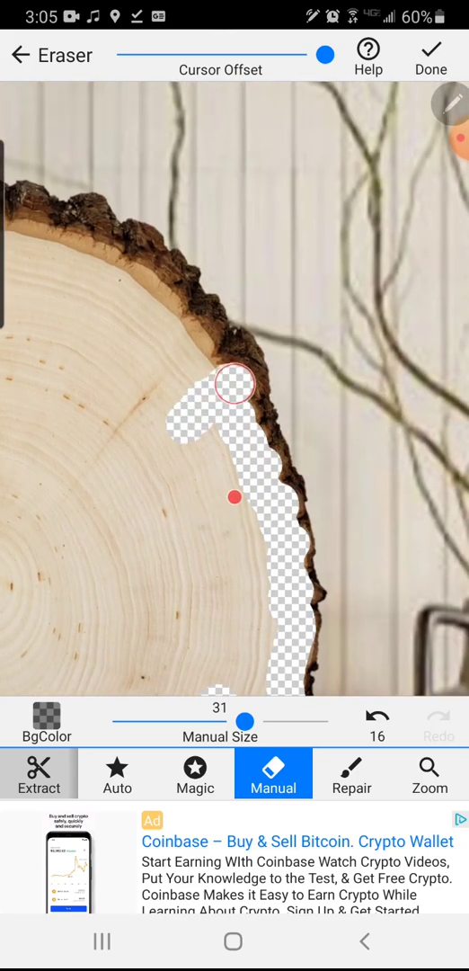
{"action": "left_click_drag", "start_coordinate": [234, 385], "coordinate": [196, 342]}
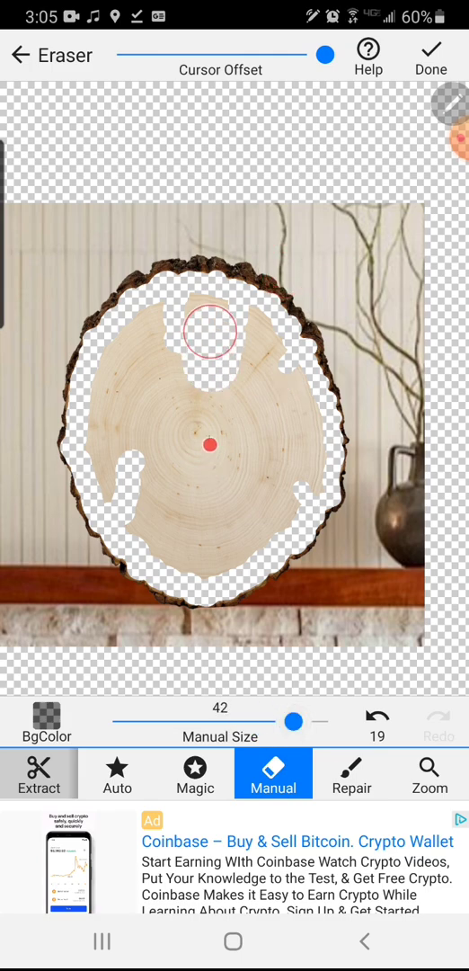
{"action": "left_click_drag", "start_coordinate": [209, 329], "coordinate": [124, 486]}
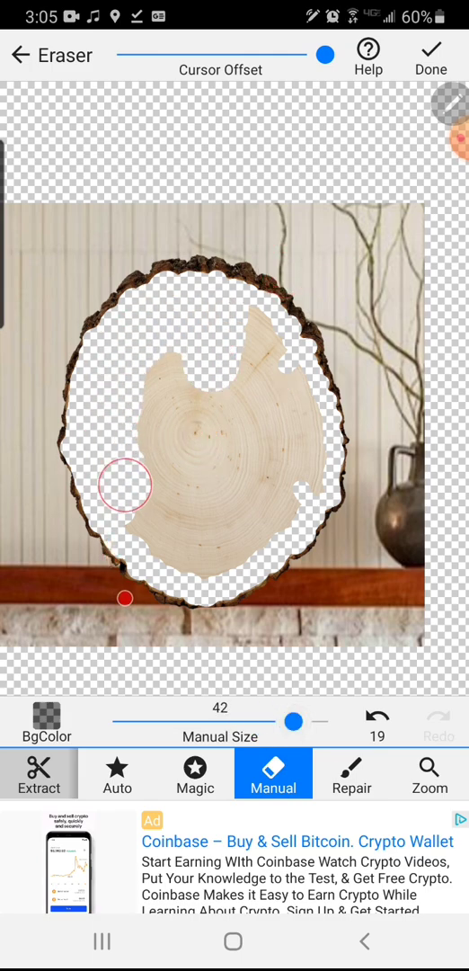
{"action": "left_click_drag", "start_coordinate": [125, 485], "coordinate": [302, 465]}
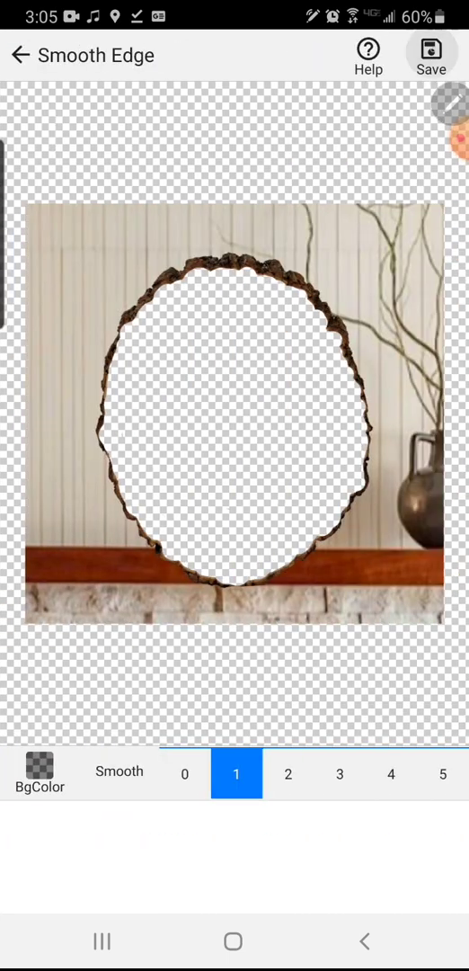
{"action": "left_click", "coordinate": [431, 49]}
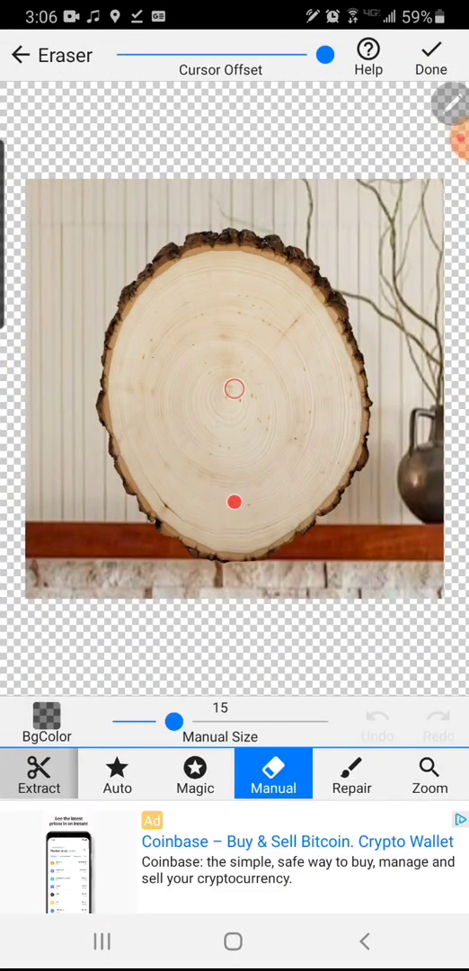
Magic-erase the pale wood inside the fresh slab photo, leaving a thin rim.
{"action": "left_click", "coordinate": [194, 774]}
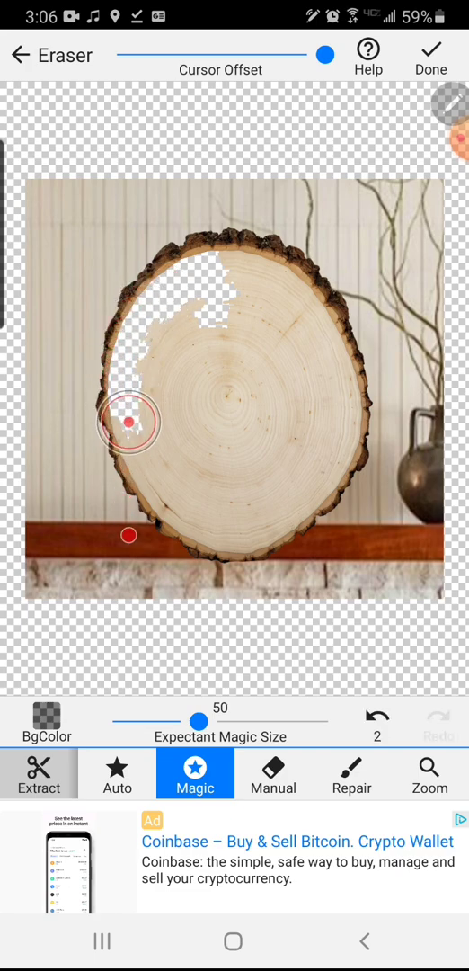
{"action": "left_click_drag", "start_coordinate": [131, 423], "coordinate": [171, 504]}
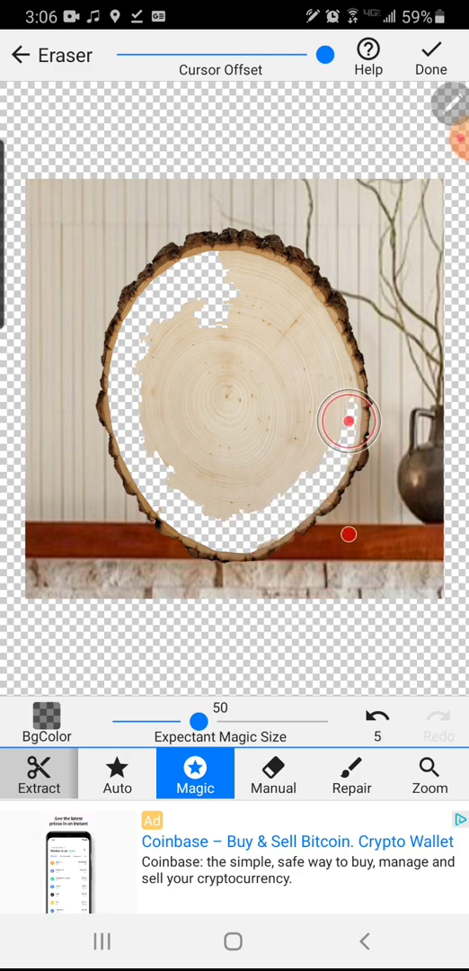
{"action": "left_click_drag", "start_coordinate": [348, 420], "coordinate": [326, 337]}
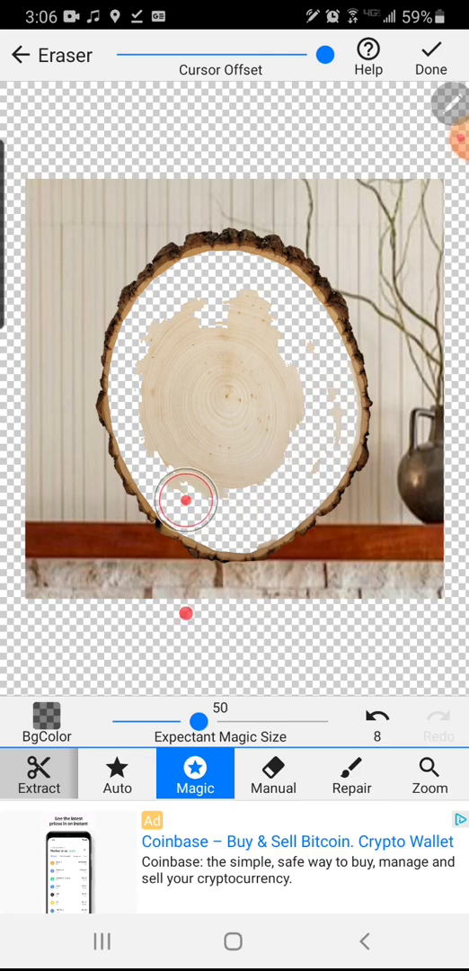
{"action": "left_click_drag", "start_coordinate": [186, 499], "coordinate": [219, 303]}
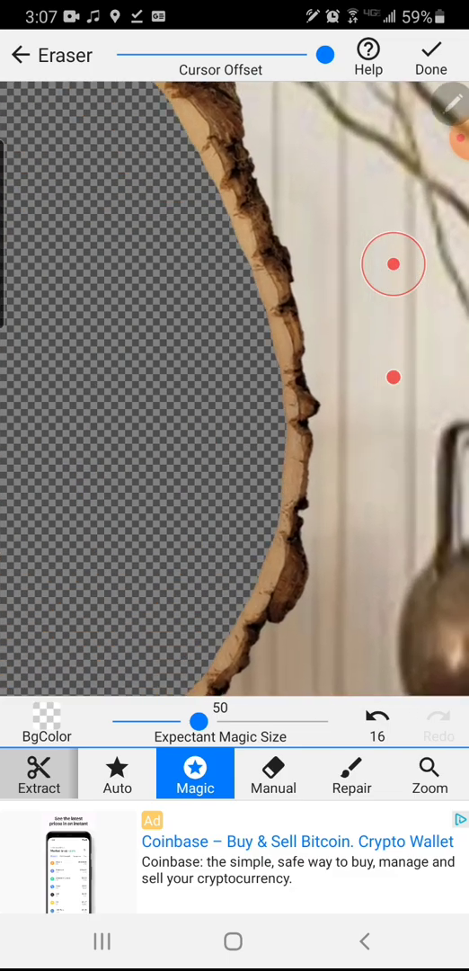
{"action": "left_click", "coordinate": [352, 773]}
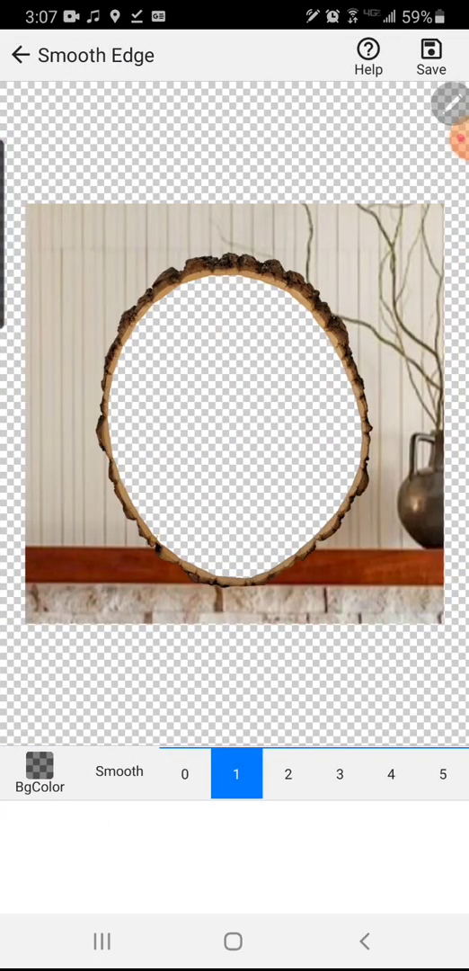
Save the pale-rimmed hollow slab cut-out from the Smooth Edge screen.
{"action": "left_click", "coordinate": [430, 56]}
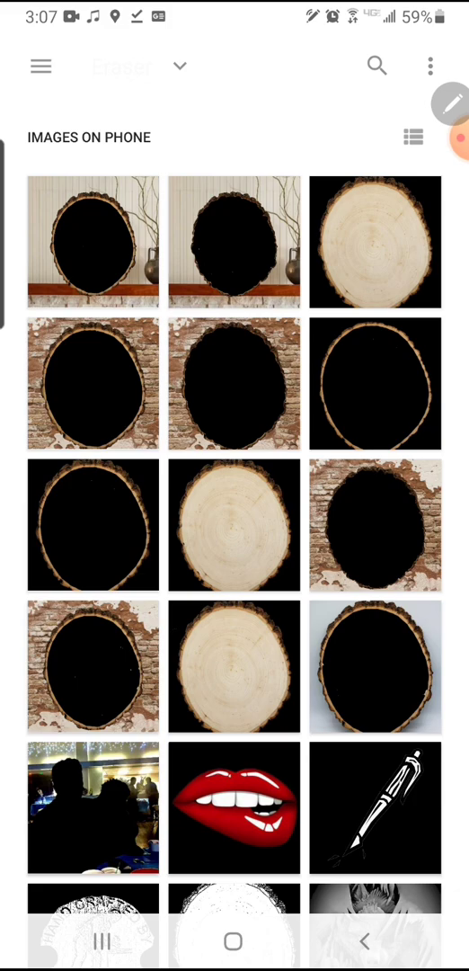
Add the hollow bark frame and the solid slab cut-out as uncropped layers.
{"action": "left_click", "coordinate": [92, 241]}
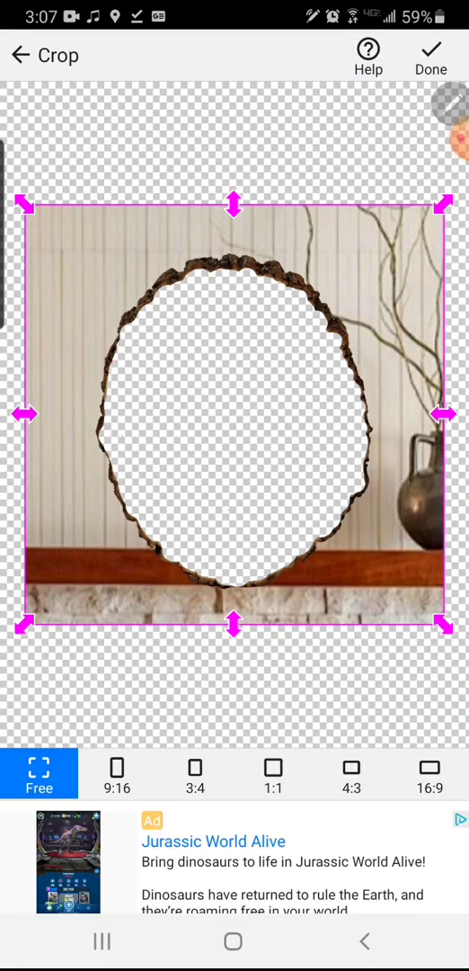
{"action": "left_click", "coordinate": [432, 49]}
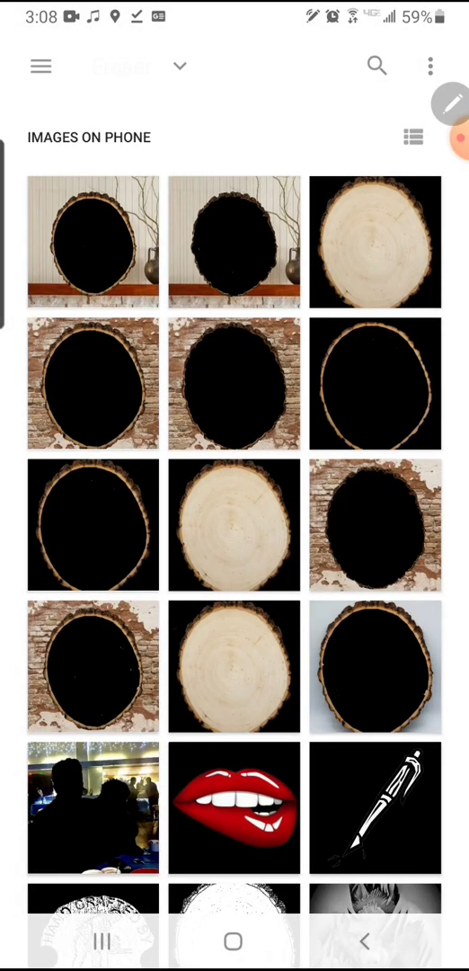
{"action": "left_click", "coordinate": [234, 526]}
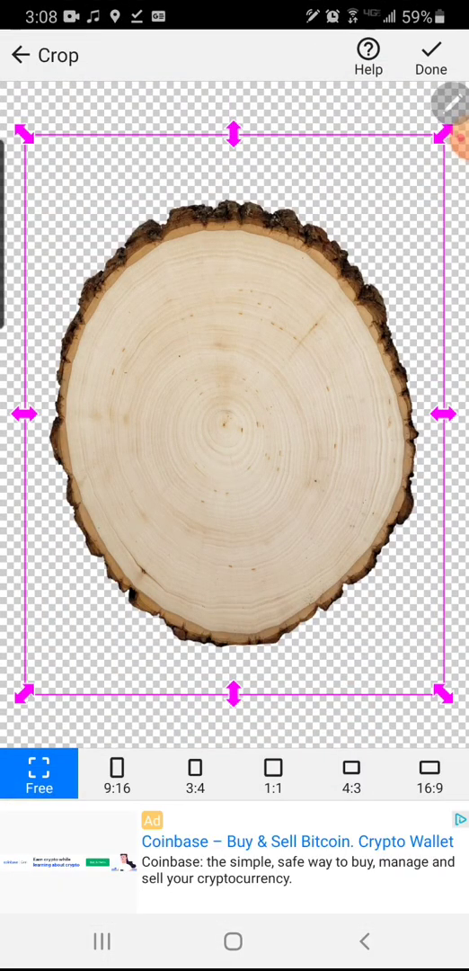
{"action": "left_click", "coordinate": [430, 50]}
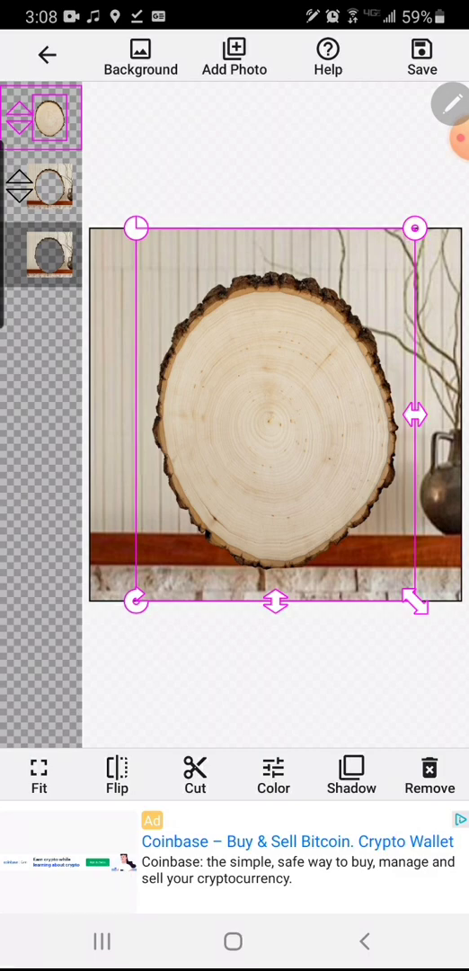
Add the couple's portrait and the wall-and-slab mask as uncropped layers.
{"action": "left_click", "coordinate": [234, 56]}
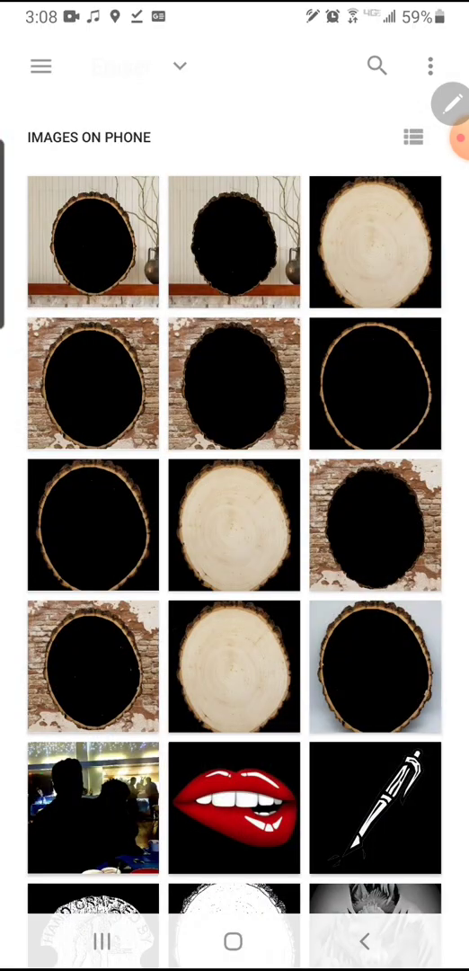
{"action": "left_click", "coordinate": [413, 137]}
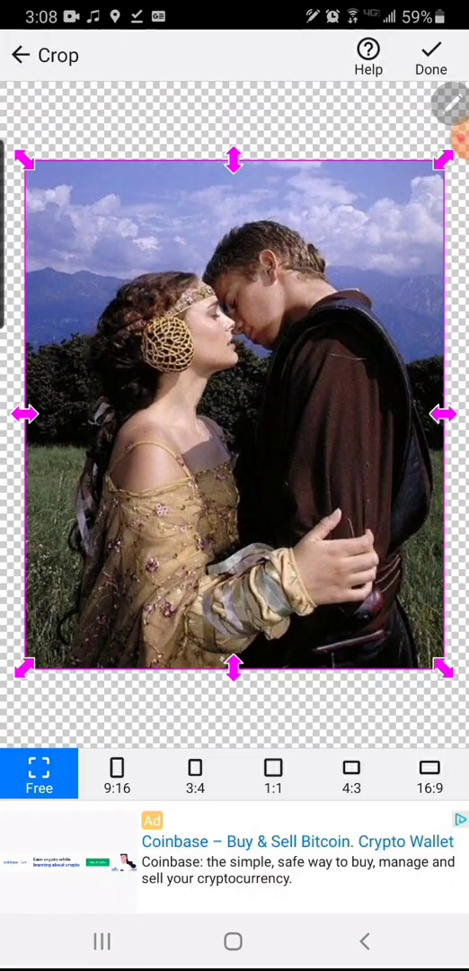
{"action": "left_click", "coordinate": [431, 54]}
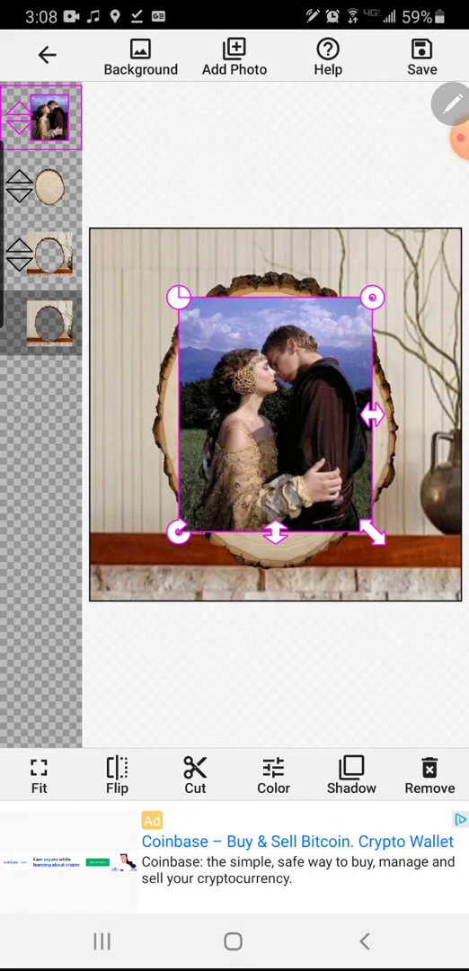
{"action": "left_click", "coordinate": [233, 56]}
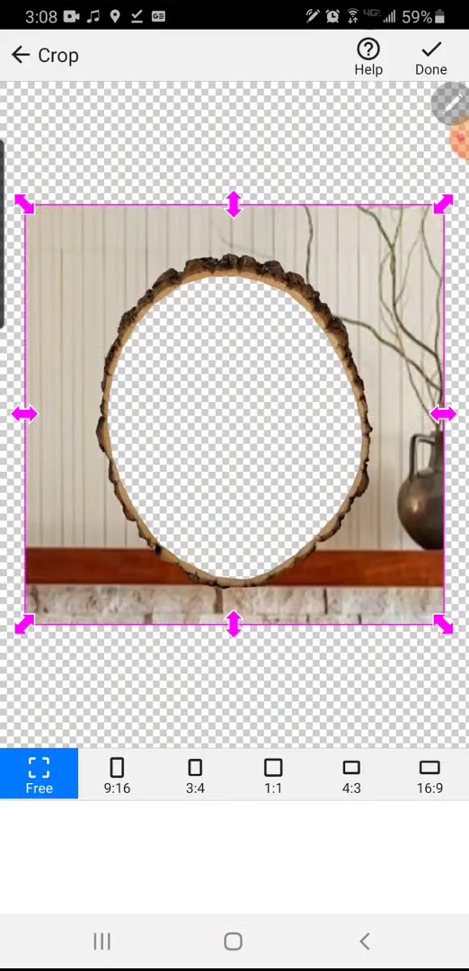
{"action": "left_click", "coordinate": [432, 49]}
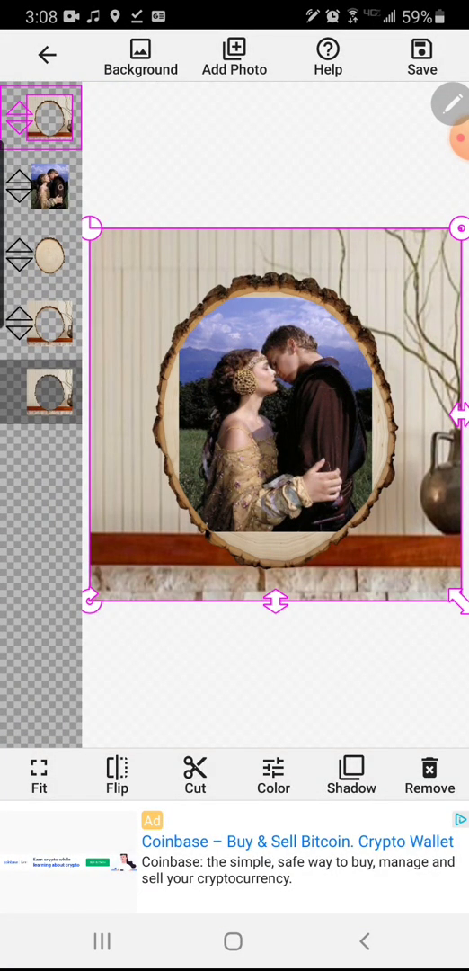
Select the portrait layer, scale it to fill the oval, and open colour adjustments.
{"action": "left_click", "coordinate": [43, 187]}
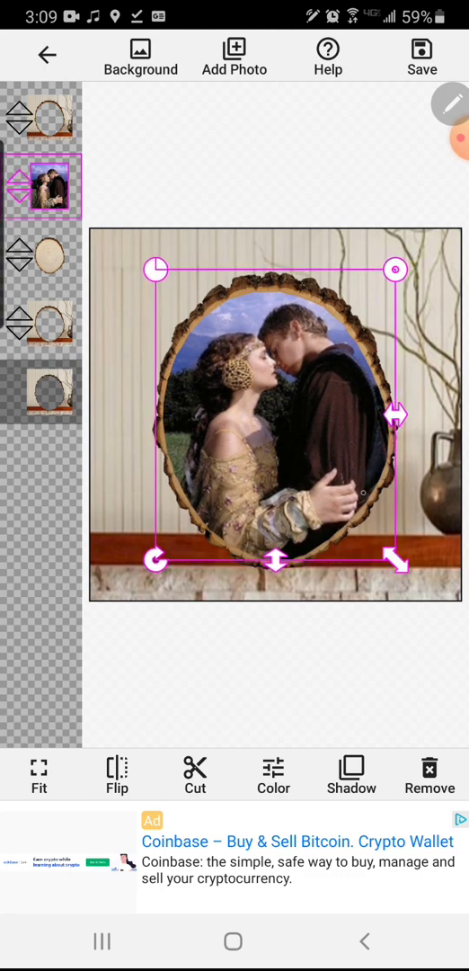
{"action": "left_click", "coordinate": [42, 186]}
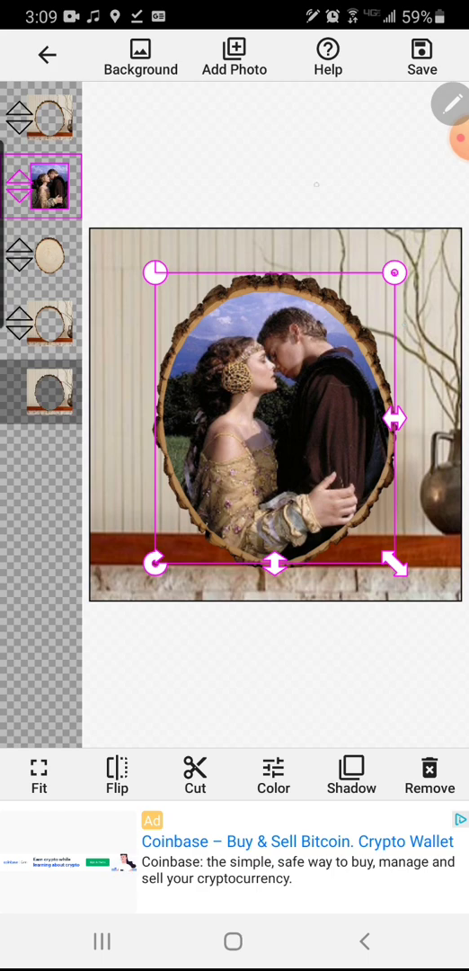
{"action": "left_click", "coordinate": [272, 775]}
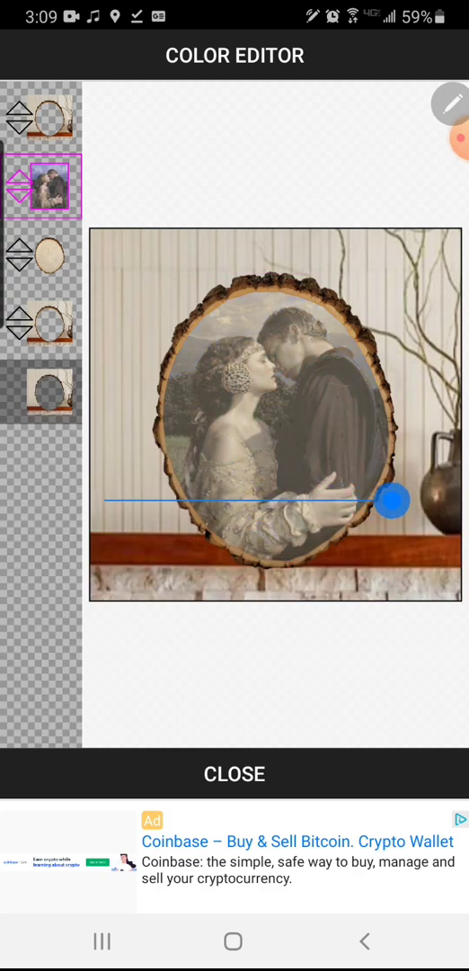
Tint the couple portrait sepia, lower its opacity and saturation, then close Color.
{"action": "left_click_drag", "start_coordinate": [394, 500], "coordinate": [356, 500]}
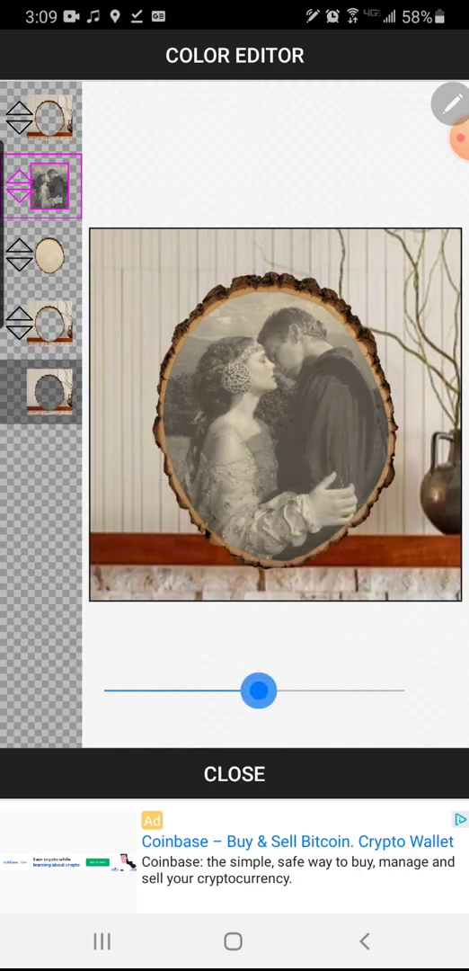
{"action": "left_click_drag", "start_coordinate": [259, 690], "coordinate": [254, 728]}
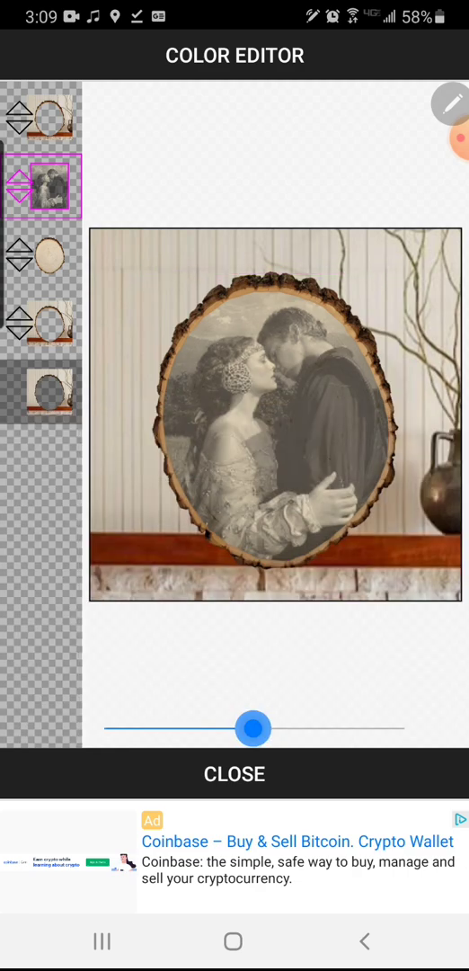
{"action": "left_click_drag", "start_coordinate": [255, 728], "coordinate": [180, 729]}
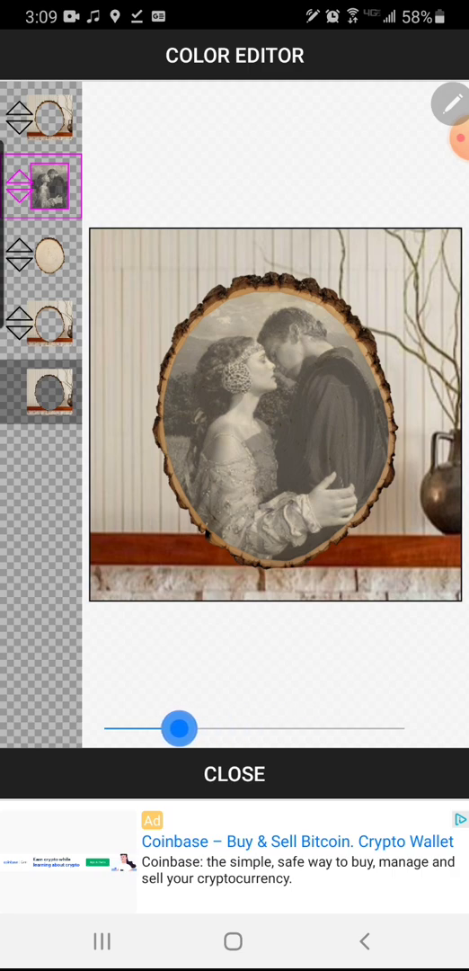
{"action": "left_click_drag", "start_coordinate": [180, 728], "coordinate": [160, 728]}
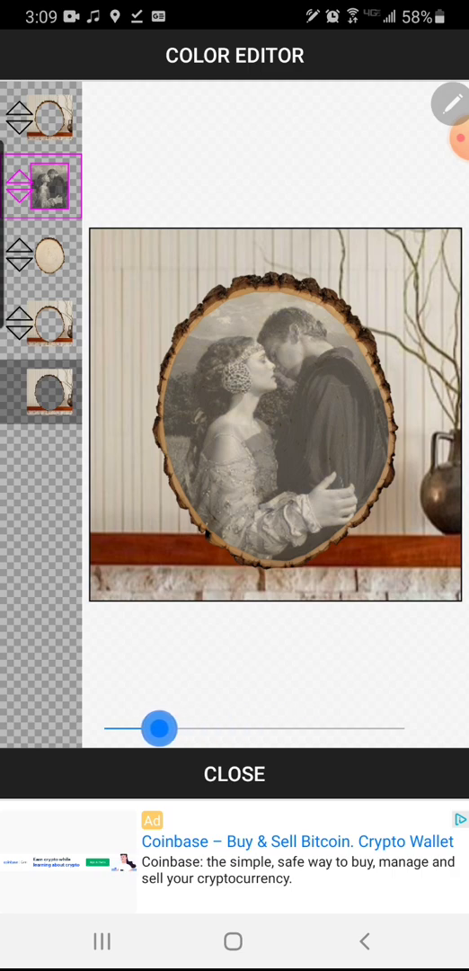
{"action": "left_click_drag", "start_coordinate": [161, 727], "coordinate": [204, 727]}
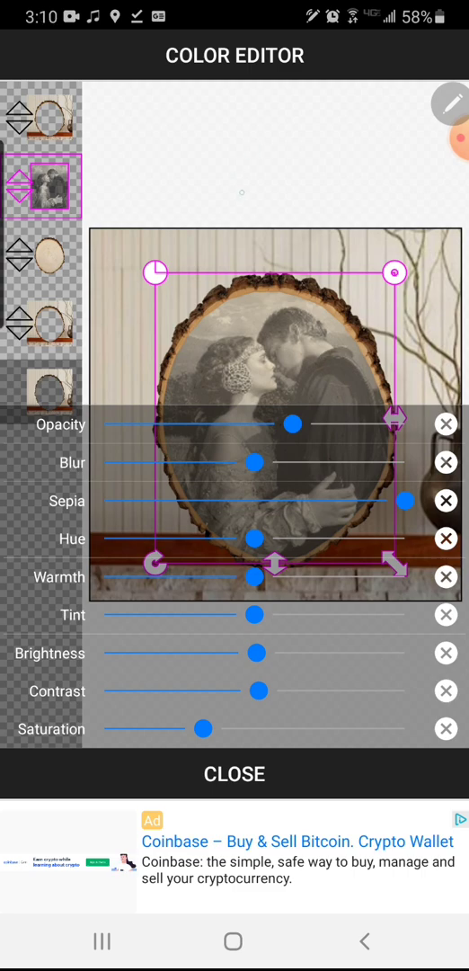
{"action": "left_click", "coordinate": [234, 774]}
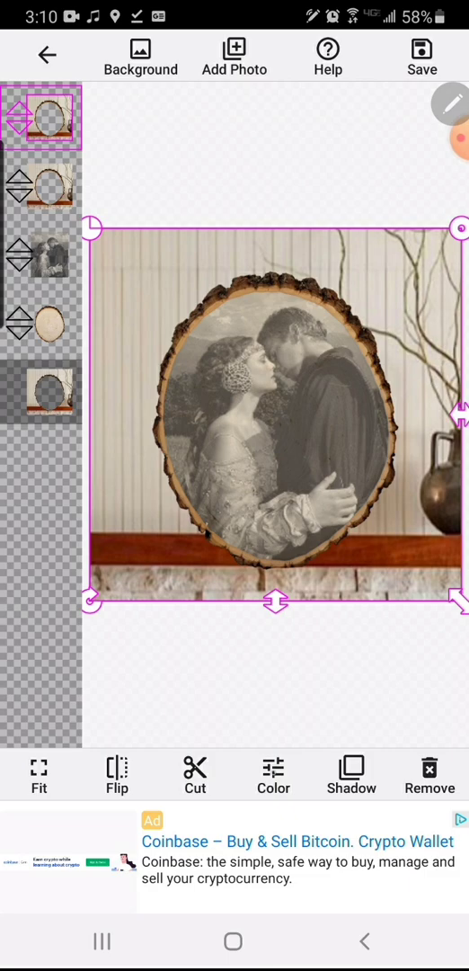
Select the top wall-and-slab mask and lower its brightness and contrast to look charred.
{"action": "left_click", "coordinate": [274, 774]}
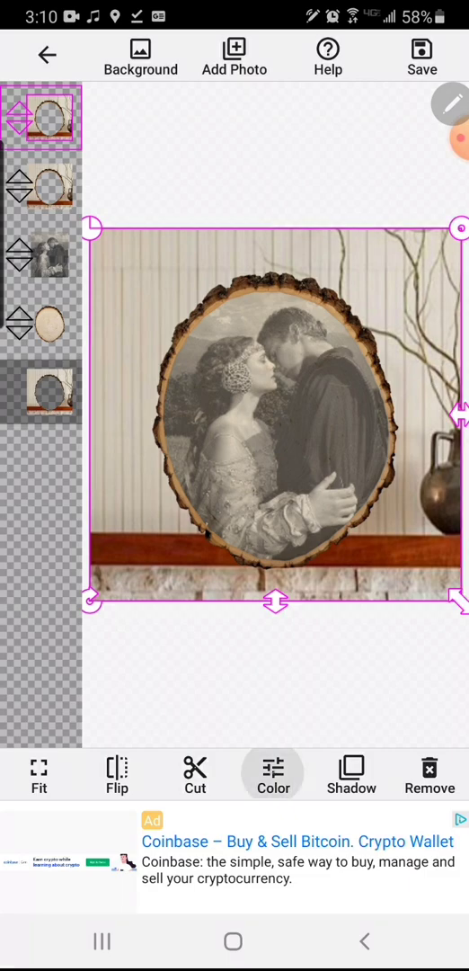
{"action": "left_click", "coordinate": [274, 773]}
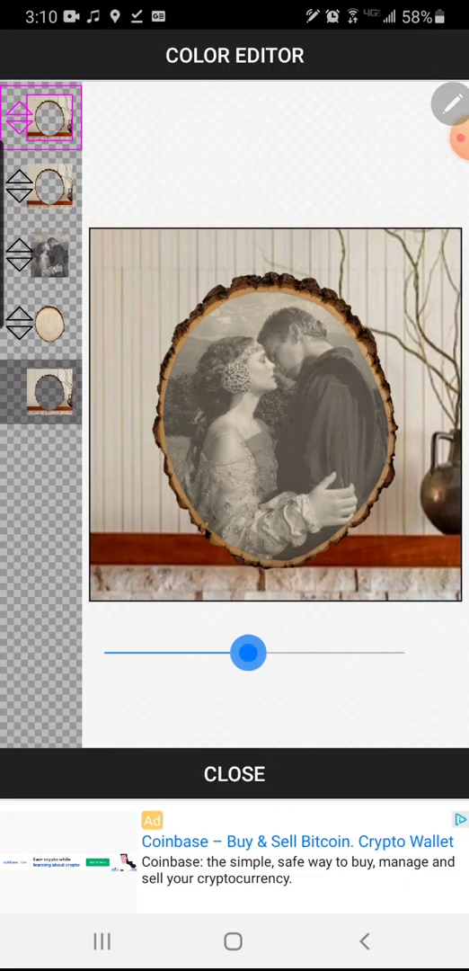
{"action": "left_click_drag", "start_coordinate": [249, 653], "coordinate": [105, 653]}
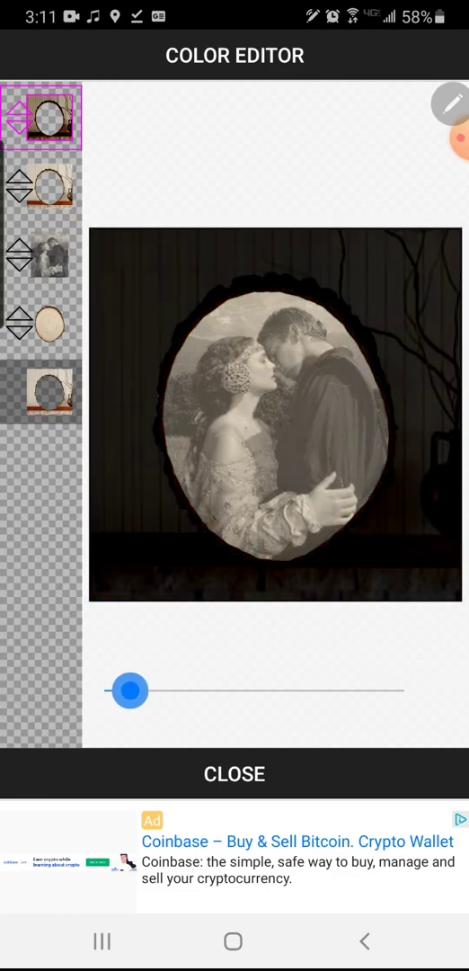
{"action": "left_click_drag", "start_coordinate": [131, 690], "coordinate": [171, 691]}
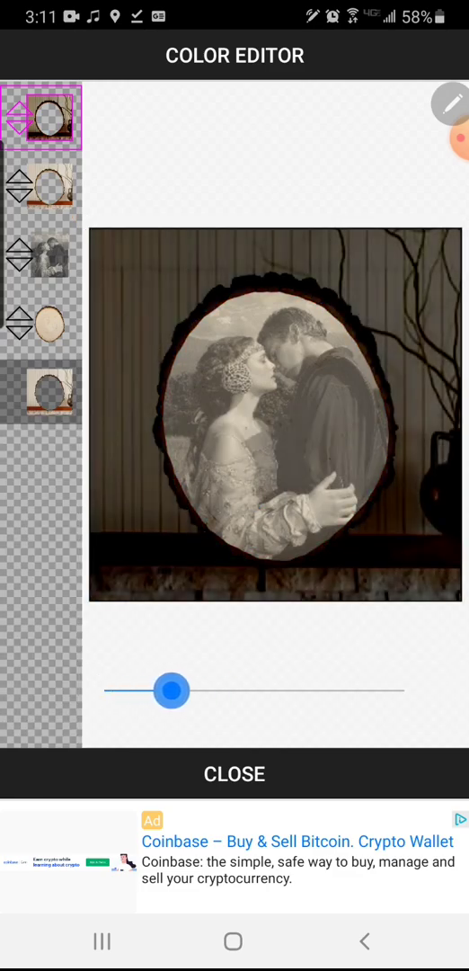
{"action": "left_click_drag", "start_coordinate": [172, 691], "coordinate": [157, 691]}
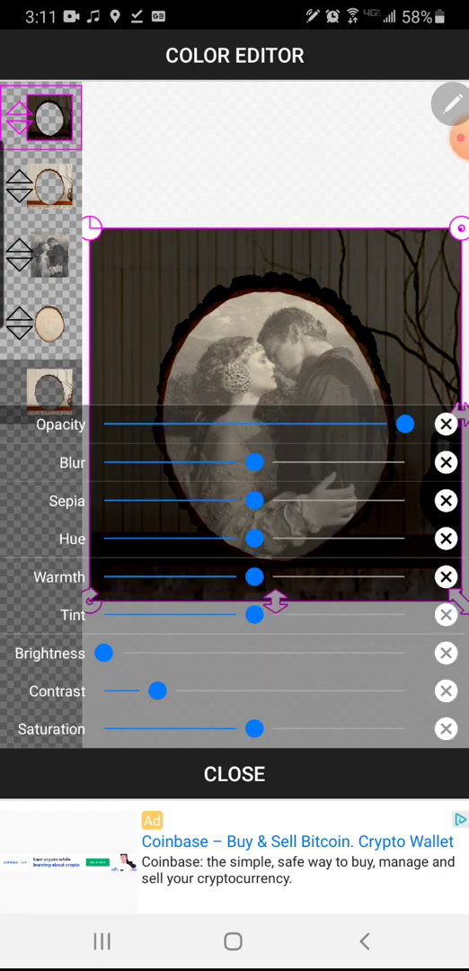
{"action": "left_click", "coordinate": [234, 773]}
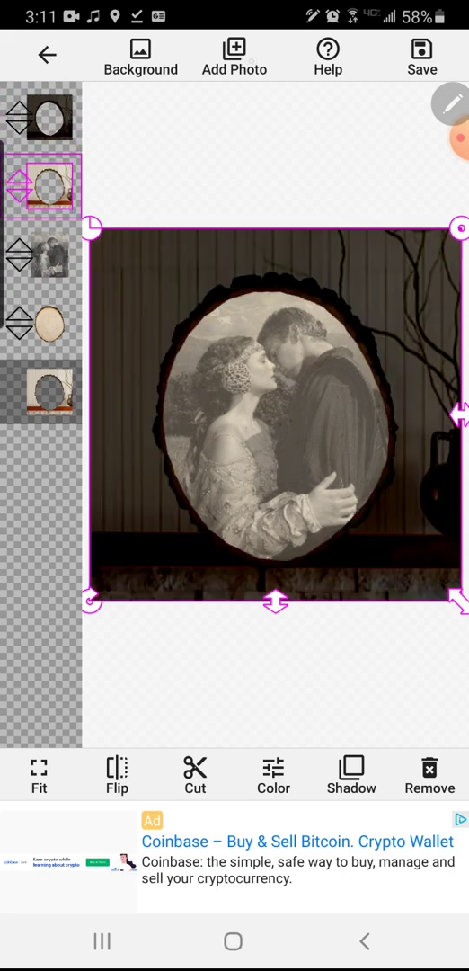
Add a fresh wall slab cutout layer on top and select the portrait layer.
{"action": "left_click", "coordinate": [234, 56]}
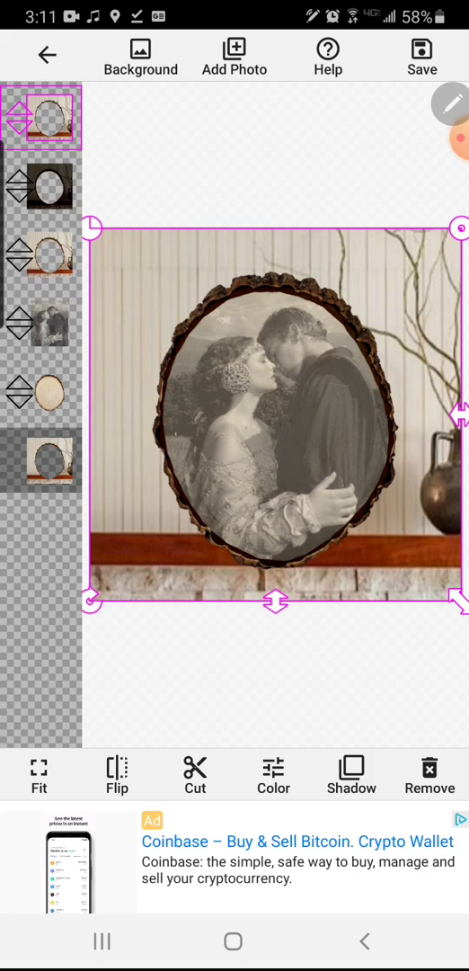
{"action": "left_click", "coordinate": [42, 325]}
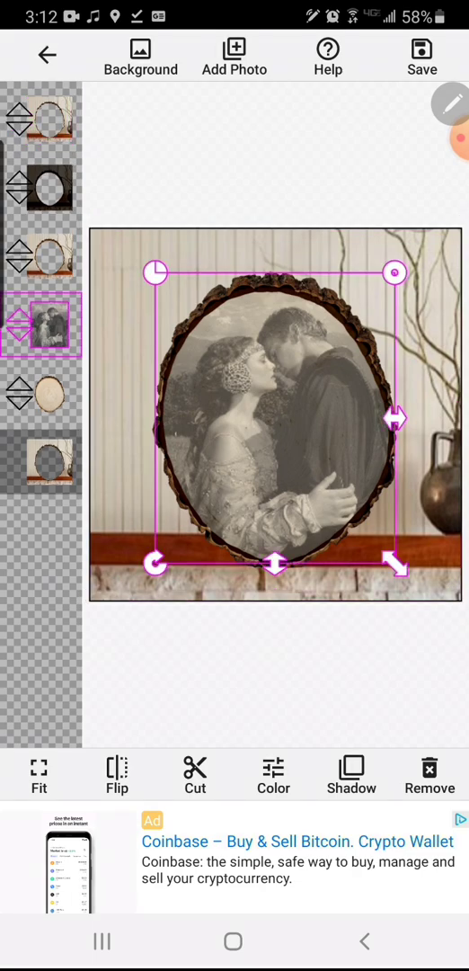